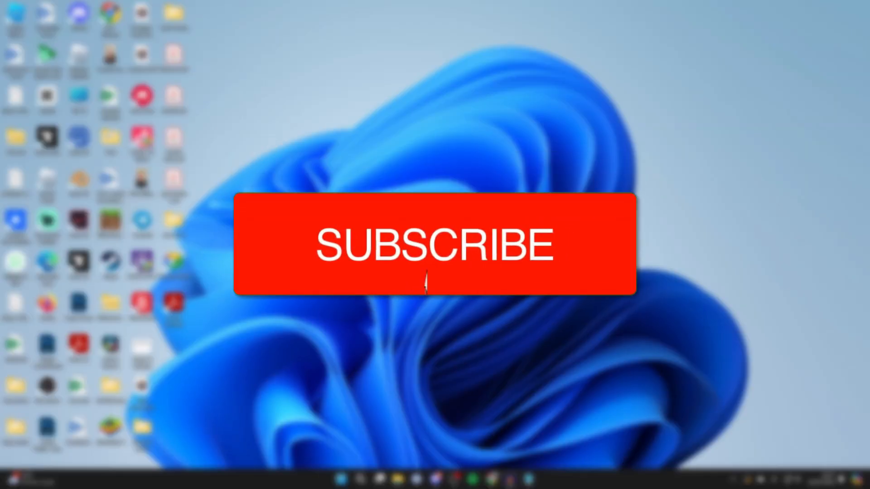
- Search Google for 'canva' in Chrome and show the results with Canva's official site first
click(436, 246)
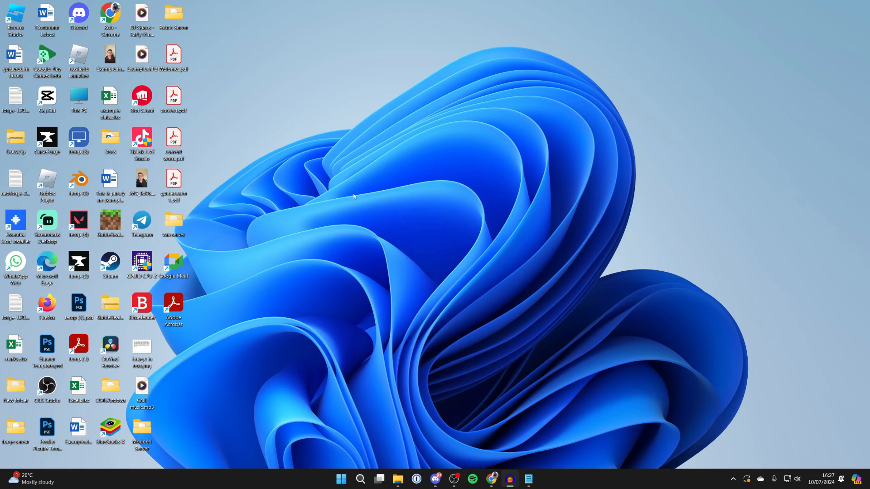
mouse_move(618, 450)
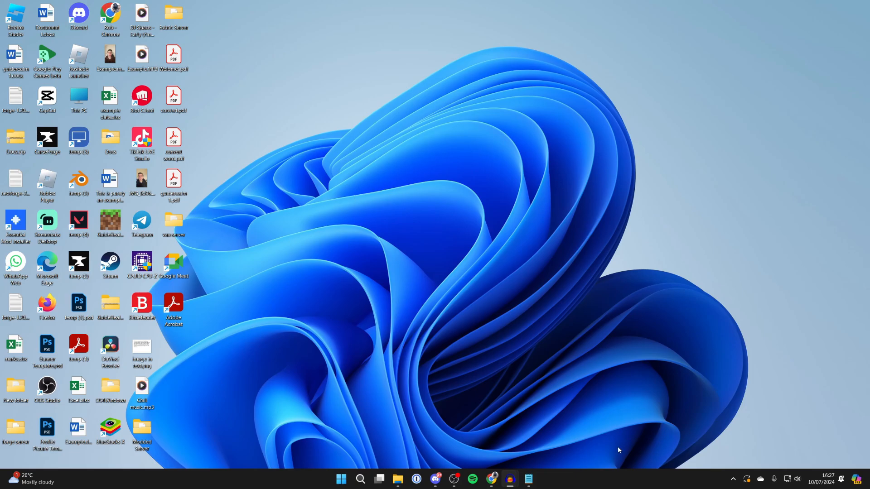
mouse_move(490, 478)
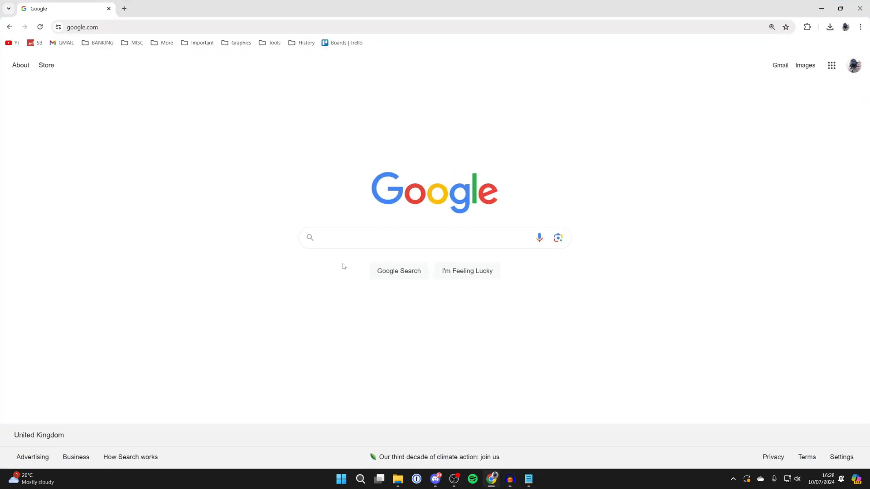
text(canva)
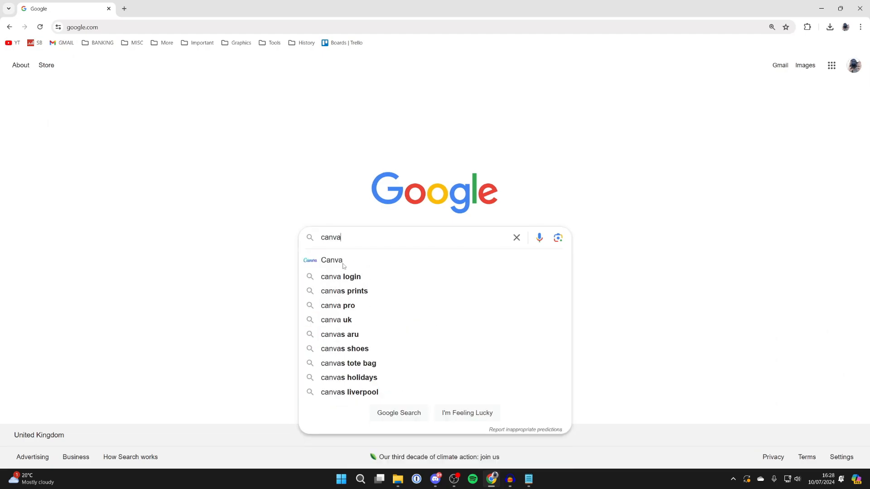
click(332, 260)
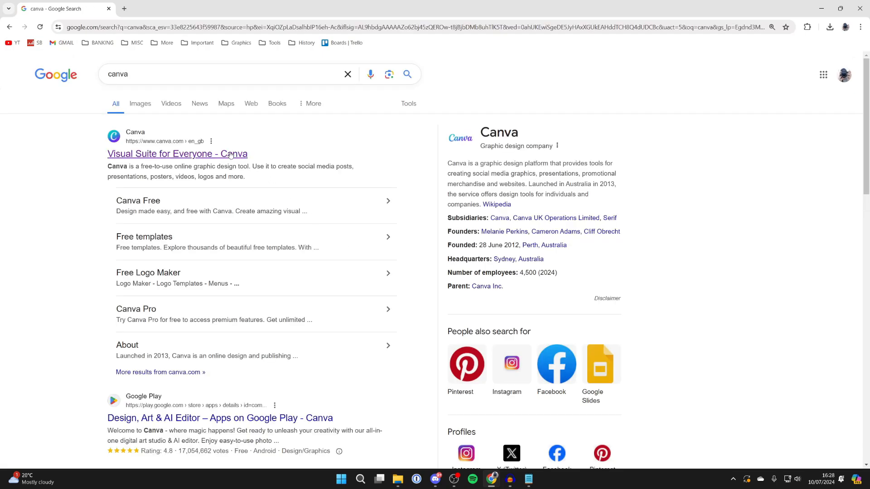
- Go to canva.com and start downloading the Canva for Windows installer
click(176, 154)
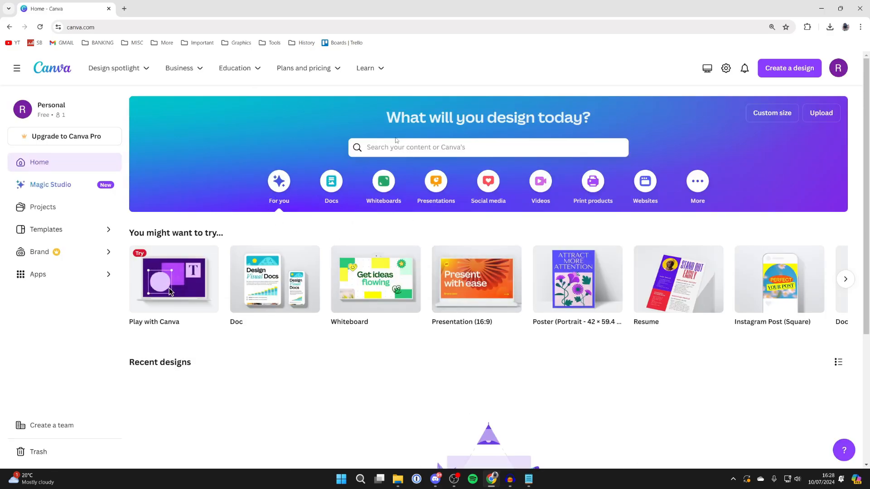
mouse_move(692, 83)
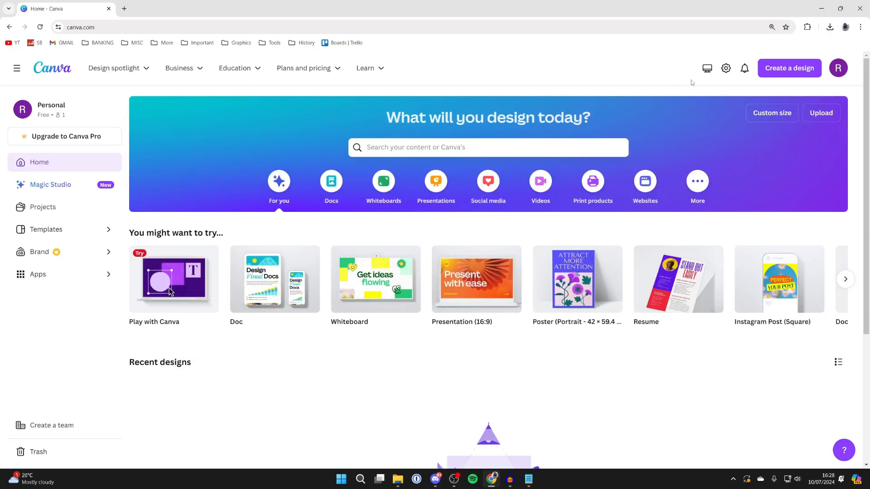
click(124, 8)
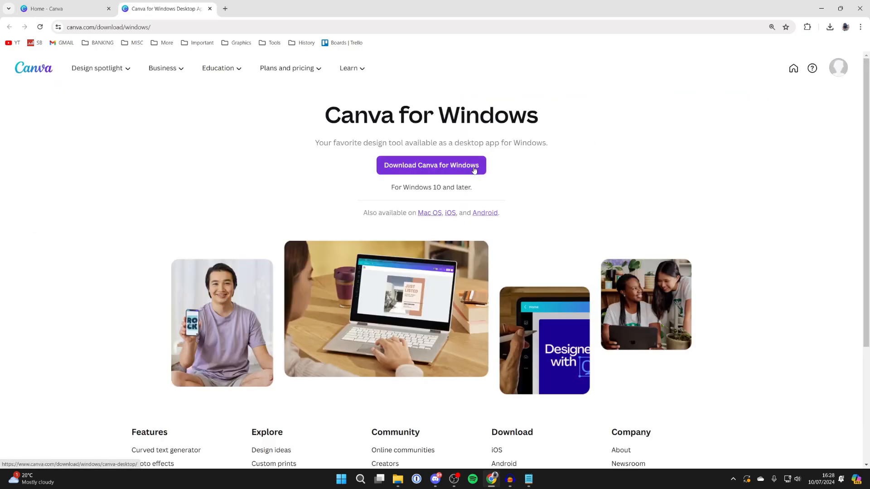
click(432, 165)
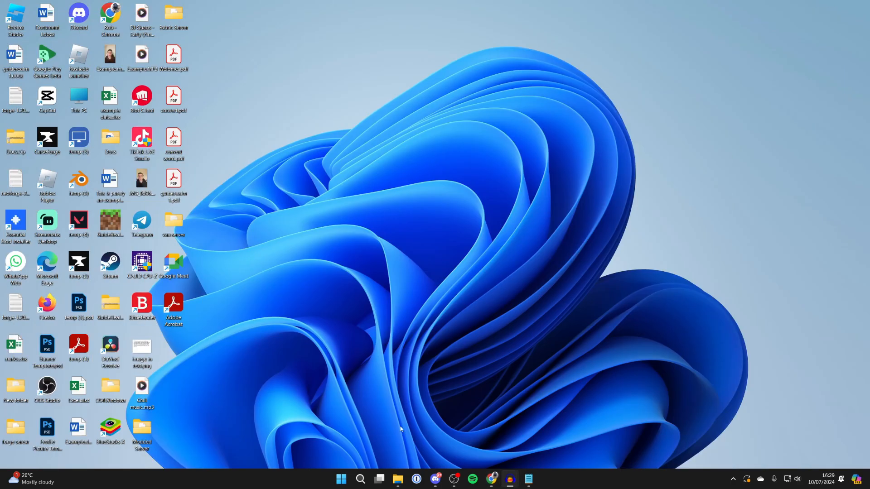
- Run Canva Setup 1.90.0.exe from Downloads and launch the installed Canva app
click(397, 478)
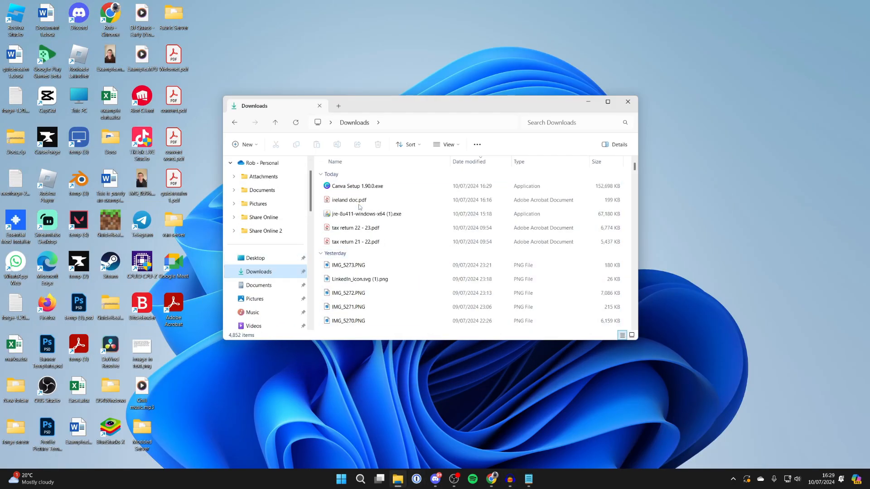
click(355, 186)
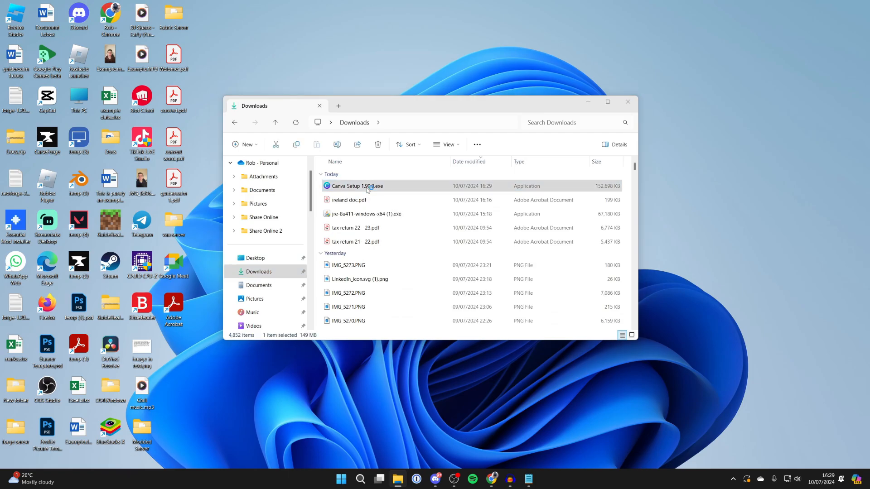
double_click(356, 186)
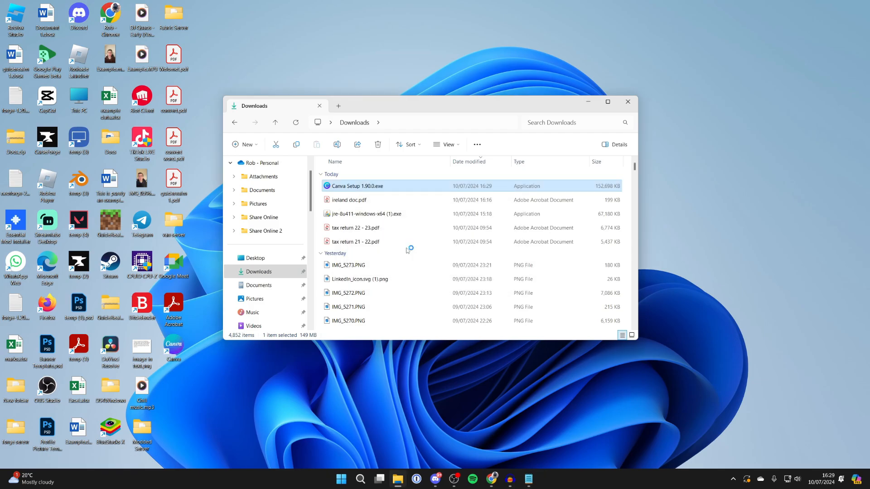
double_click(357, 186)
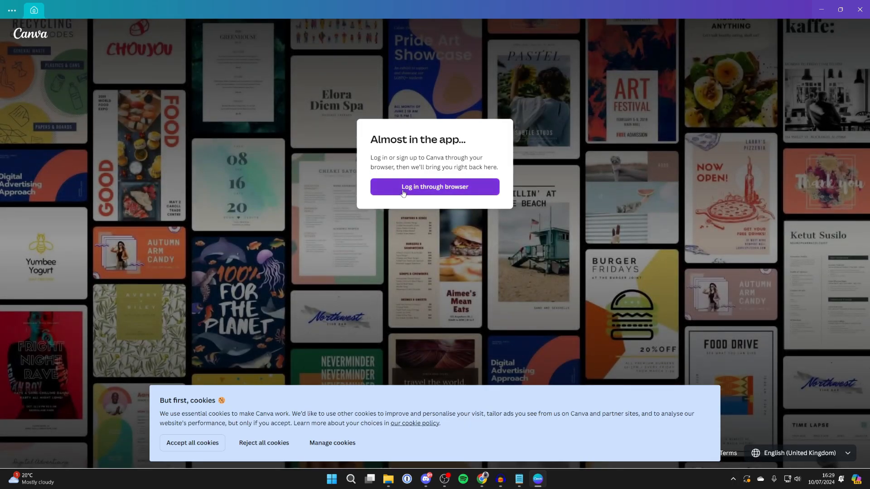
- Log in through the browser with the existing account and bring up the taskbar pinning menu
click(434, 187)
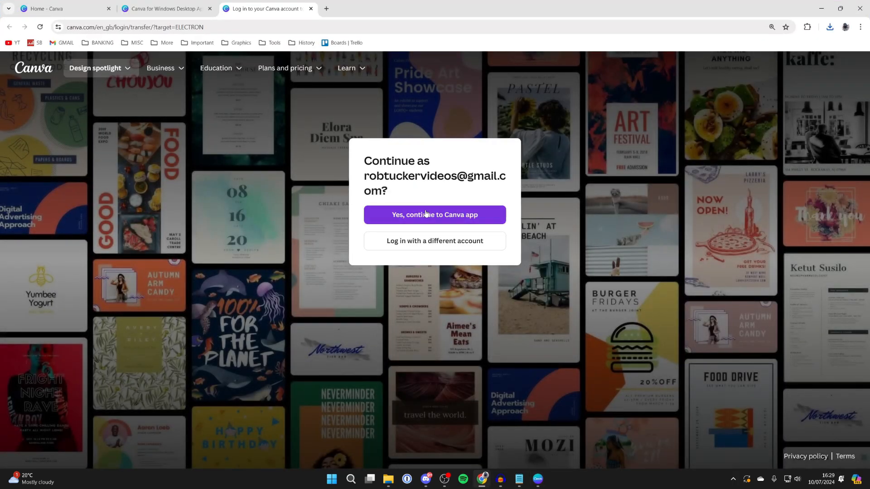
click(434, 215)
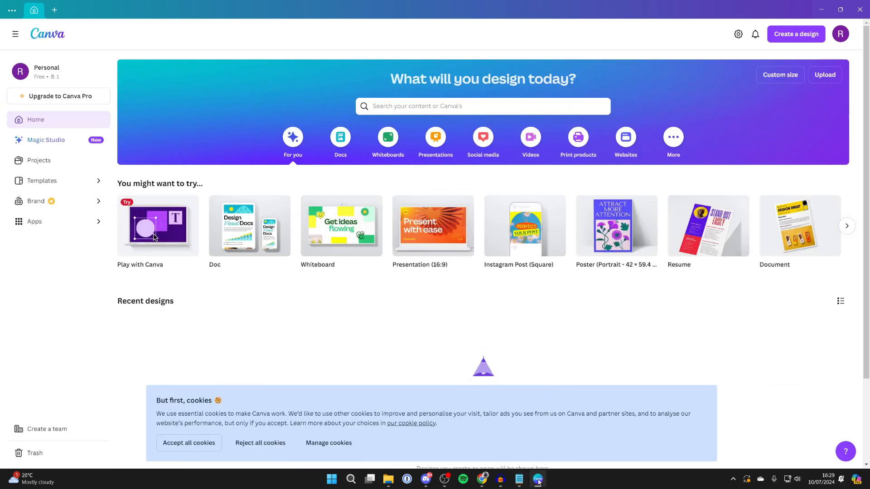
right_click(537, 480)
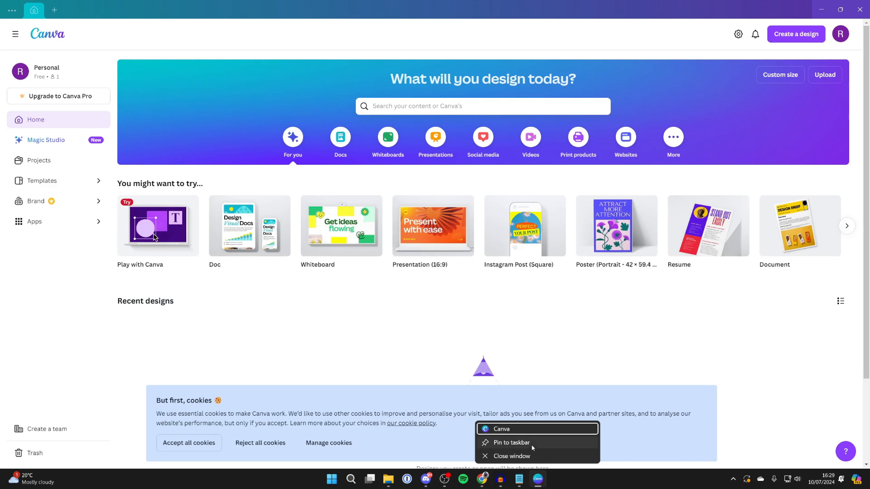